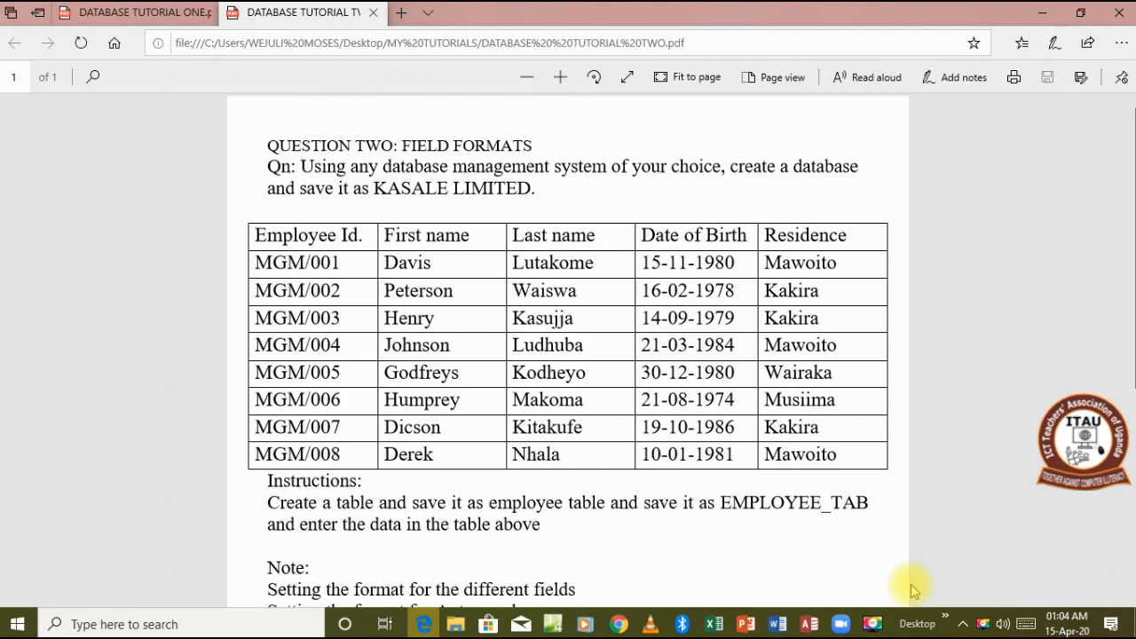
mouse_move(903, 571)
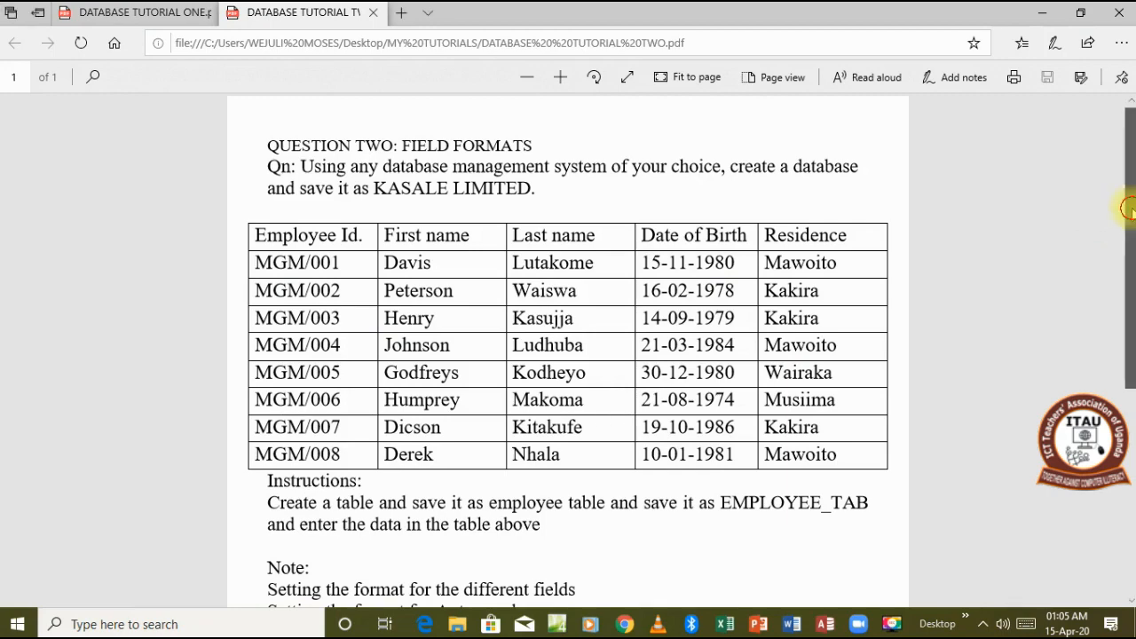
Scroll the tutorial PDF to read the KASALE LIMITED eight-employee table
scroll(down, 3)
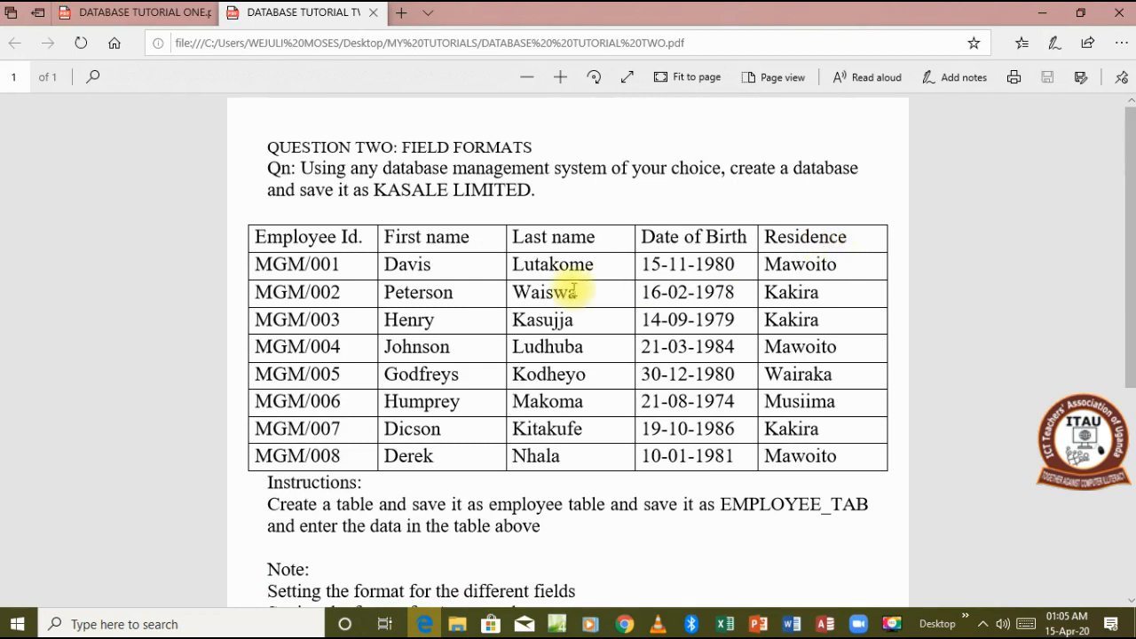
mouse_move(359, 291)
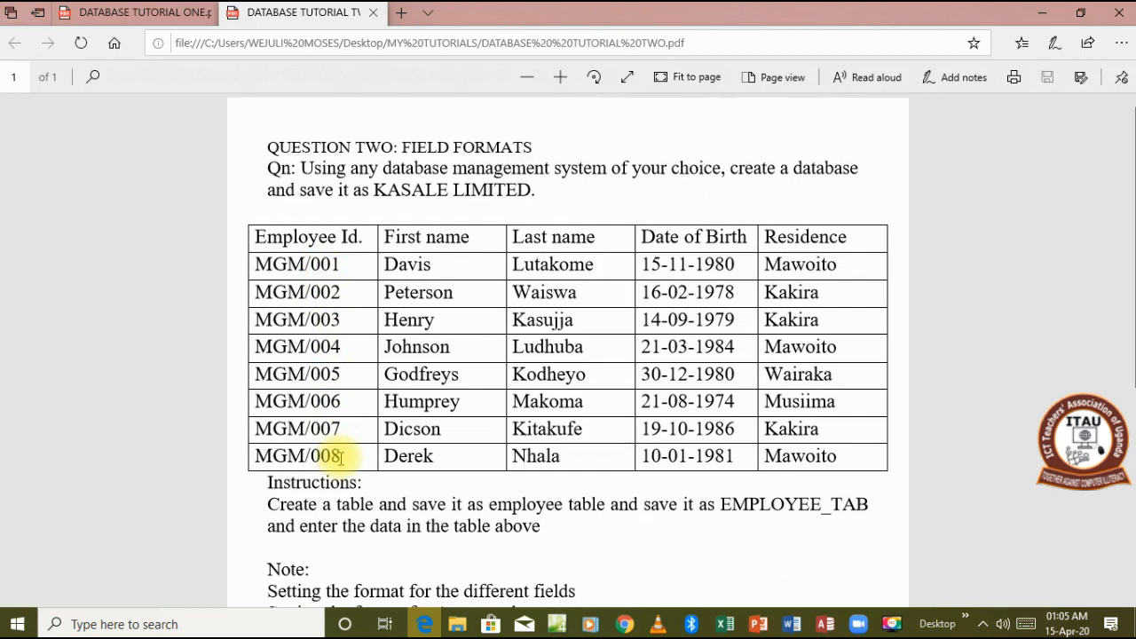
mouse_move(368, 407)
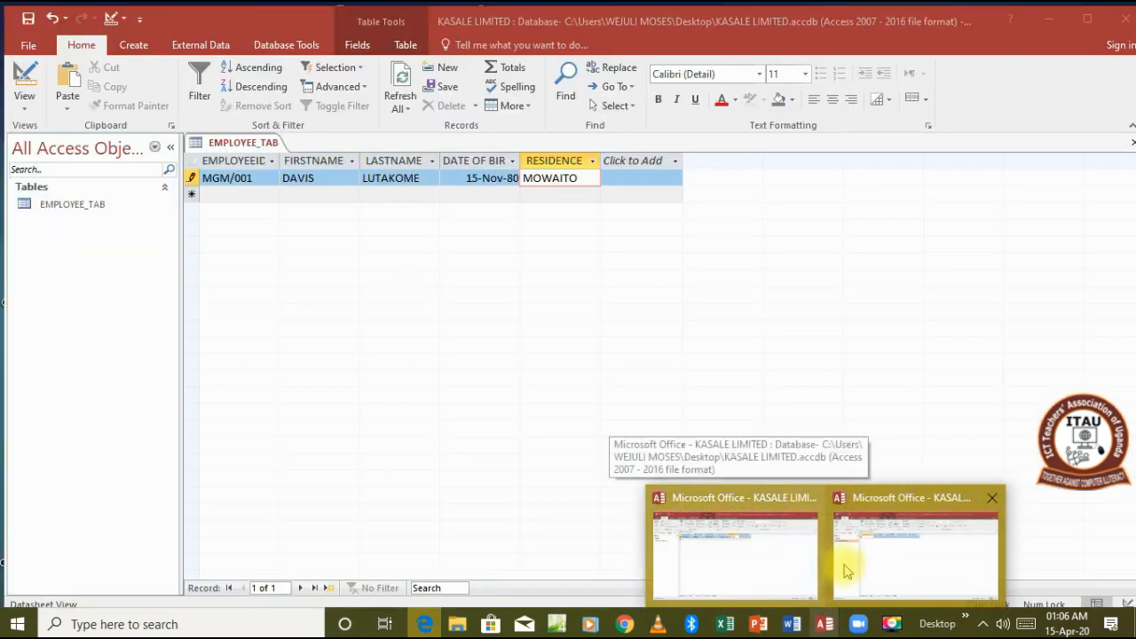
Switch to KASALE LIMITED 1 and show EMPLOYEE_TAB in Design View
click(914, 551)
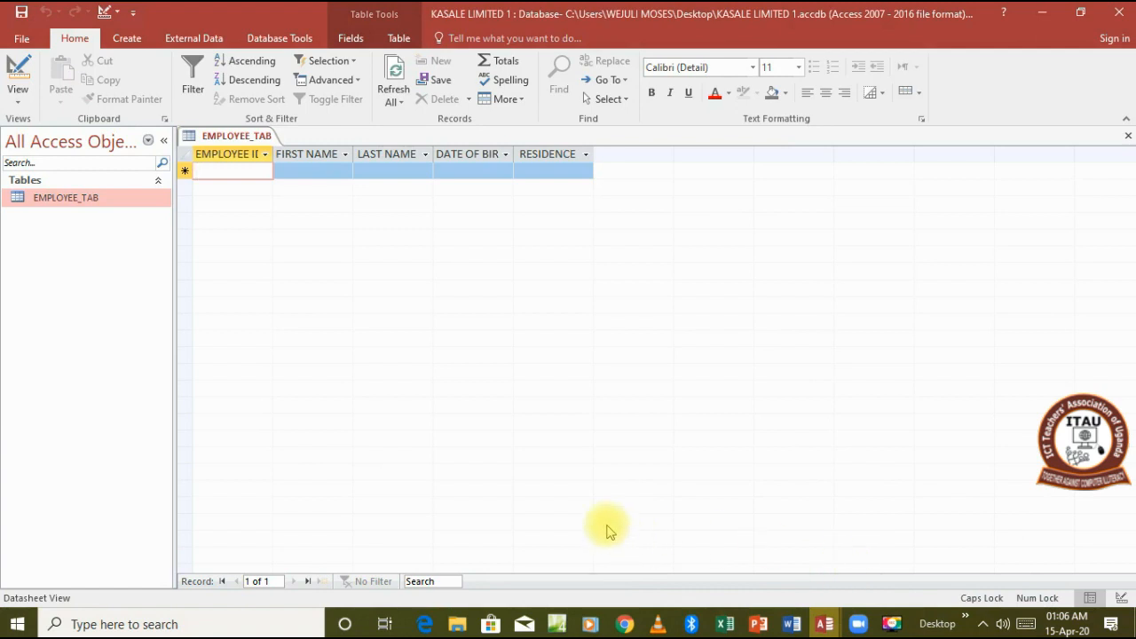
click(233, 171)
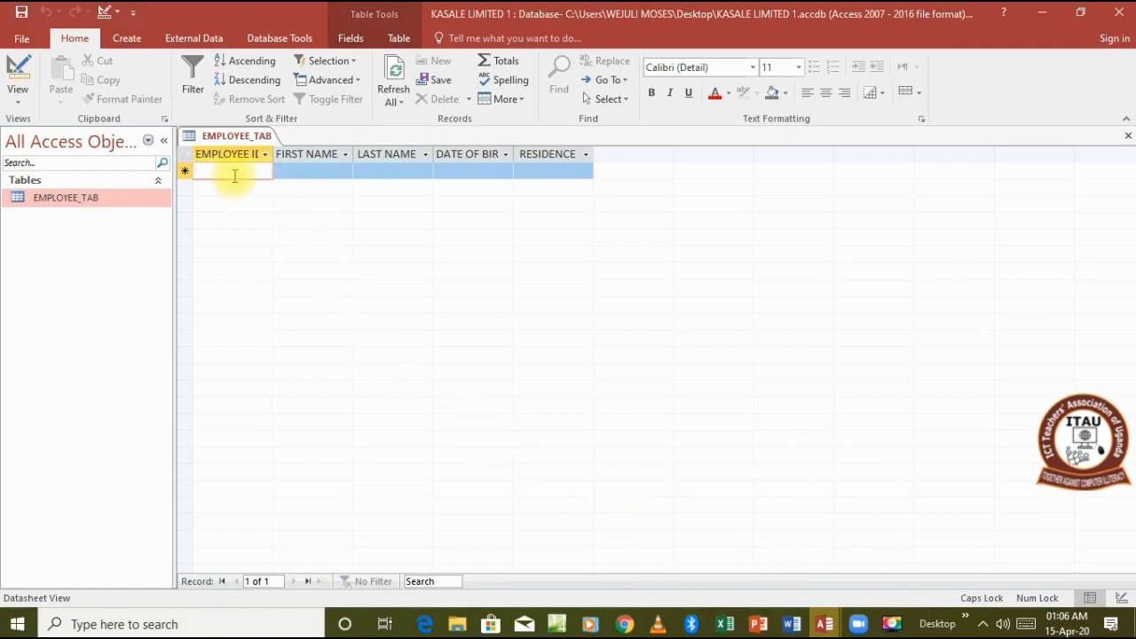
click(17, 76)
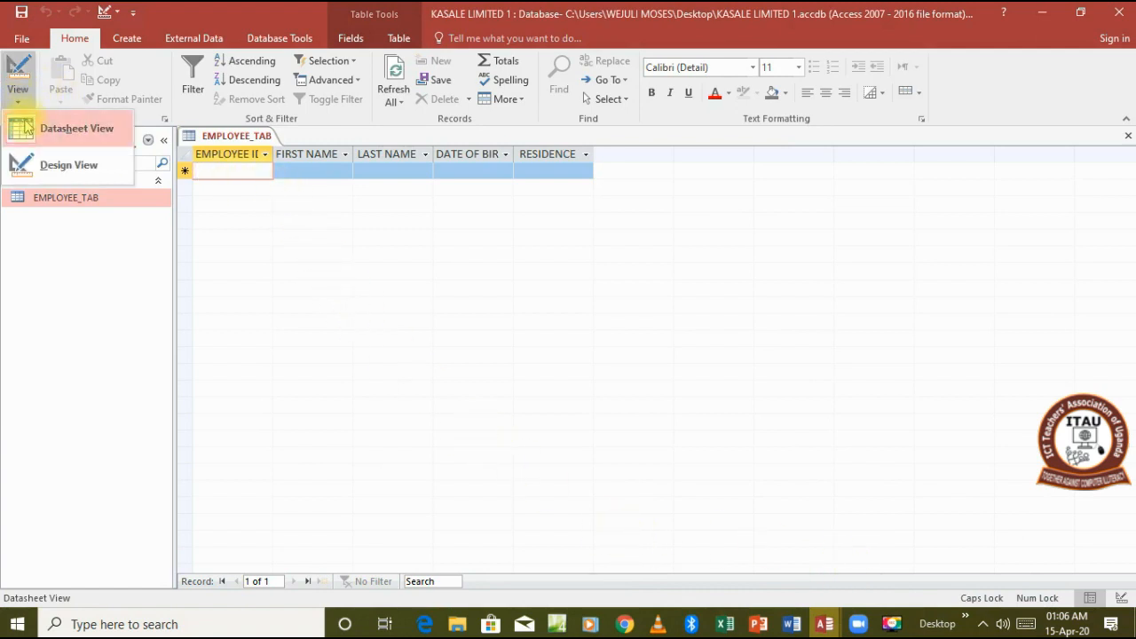
click(68, 165)
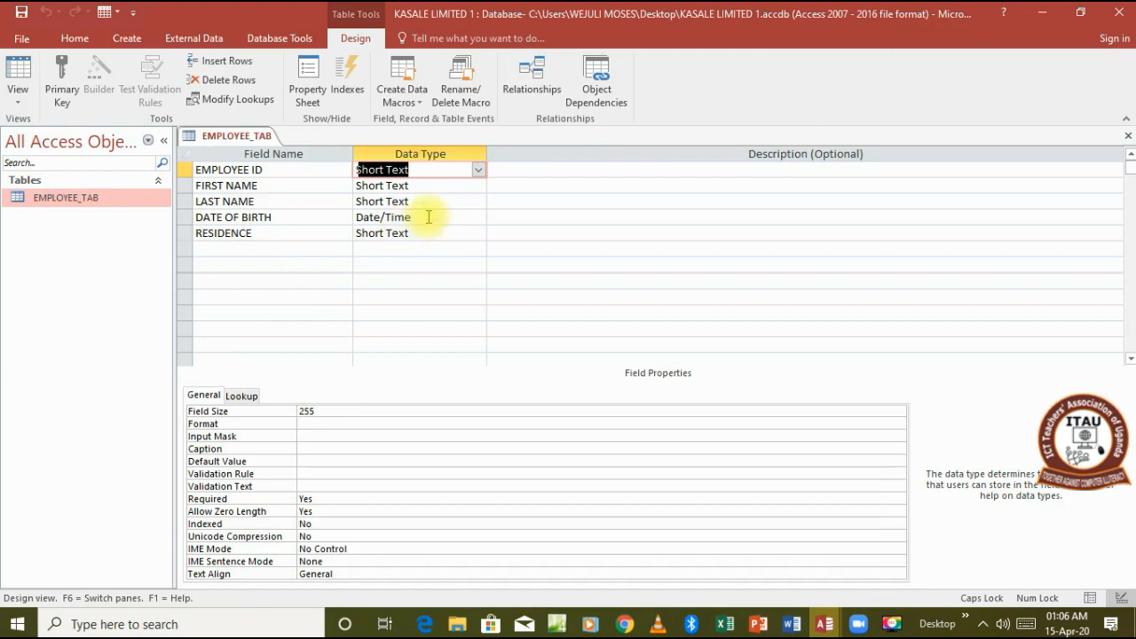
mouse_move(444, 205)
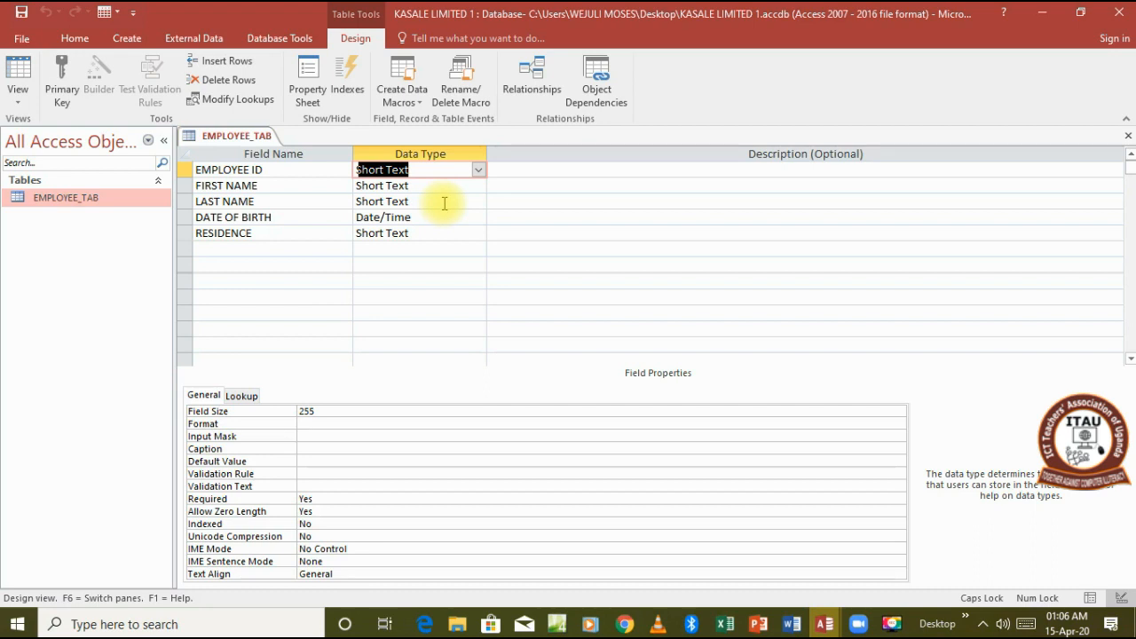
mouse_move(421, 195)
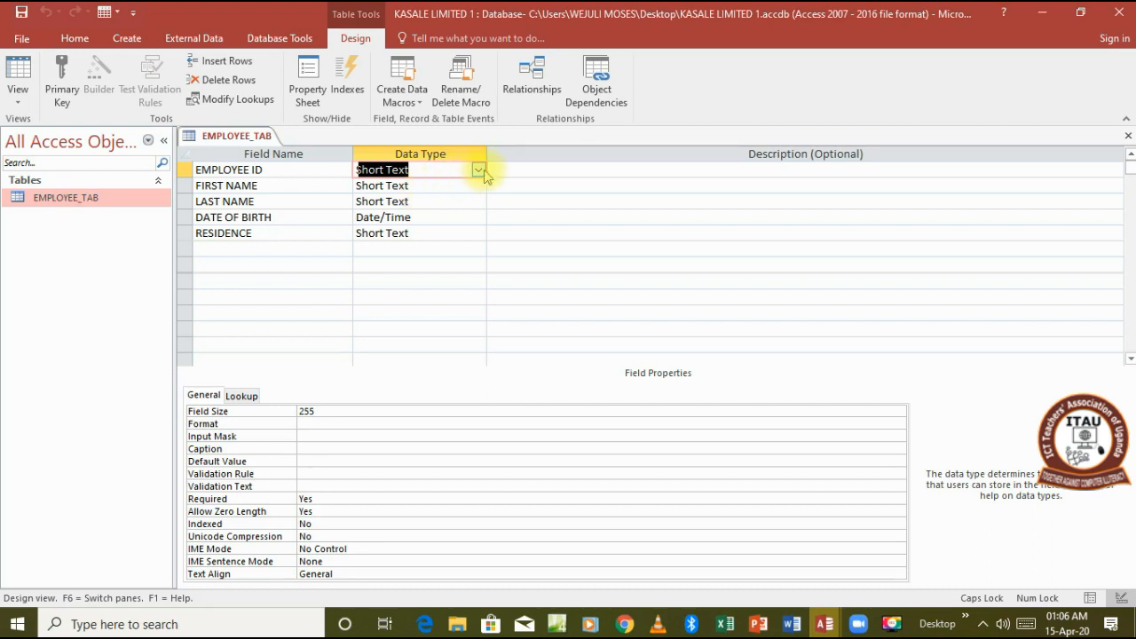
Make EMPLOYEE ID an AutoNumber field with display format "MGM/"000
click(479, 169)
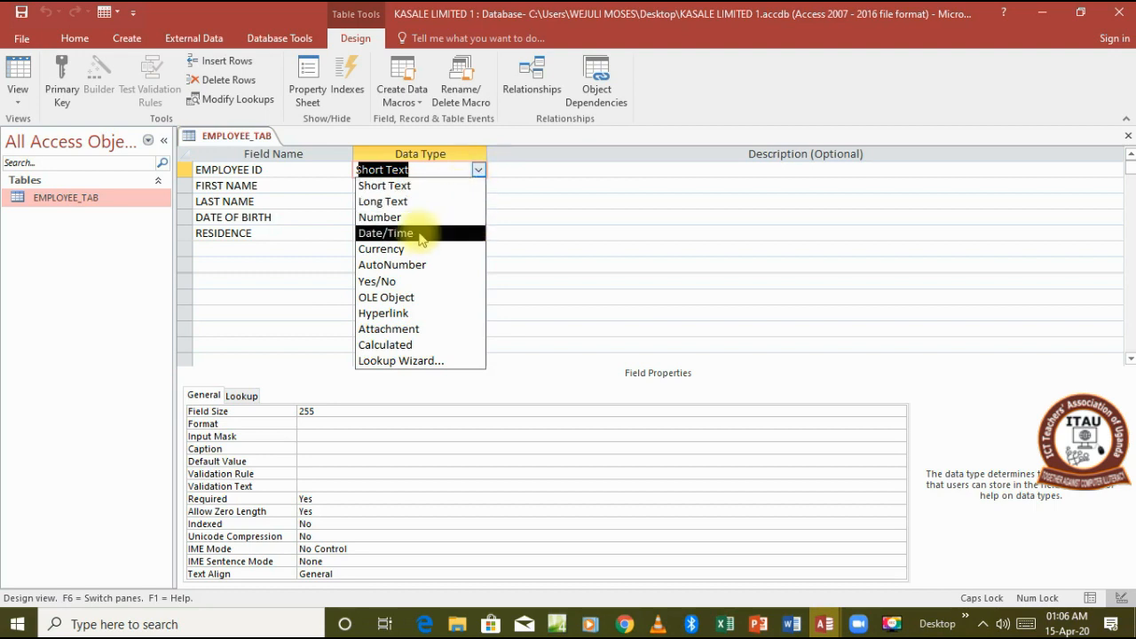
click(393, 265)
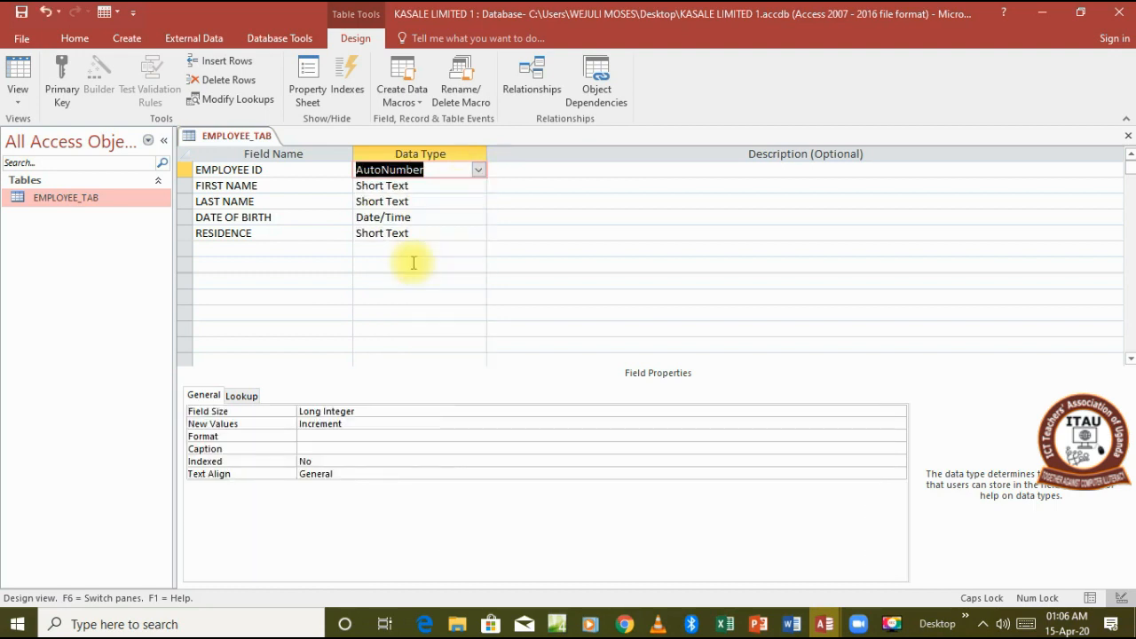
mouse_move(386, 274)
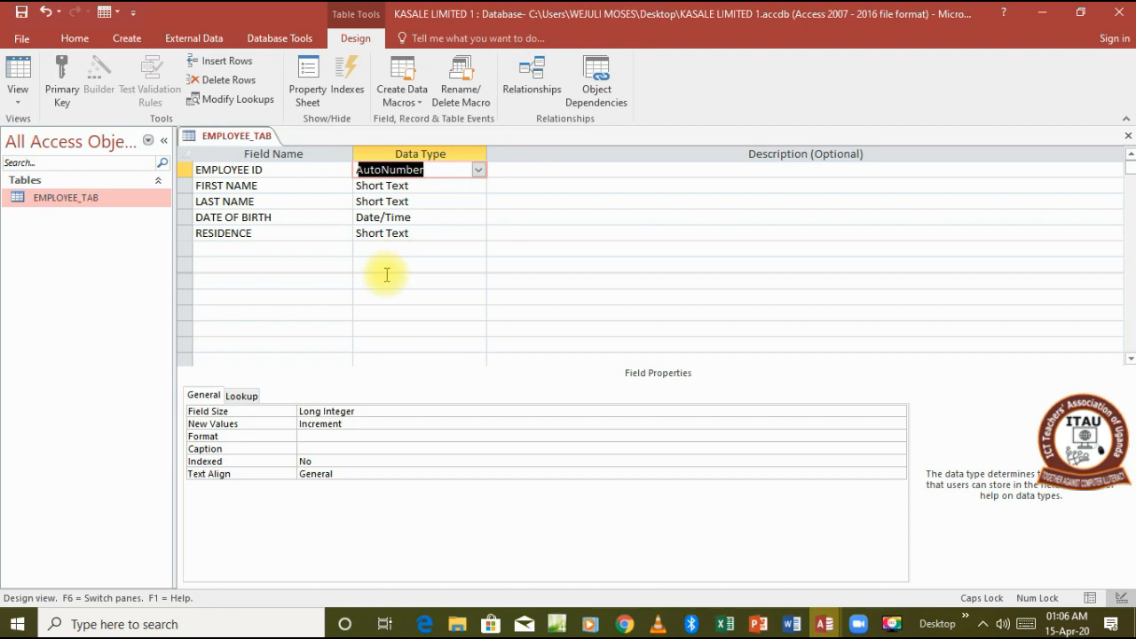
mouse_move(391, 328)
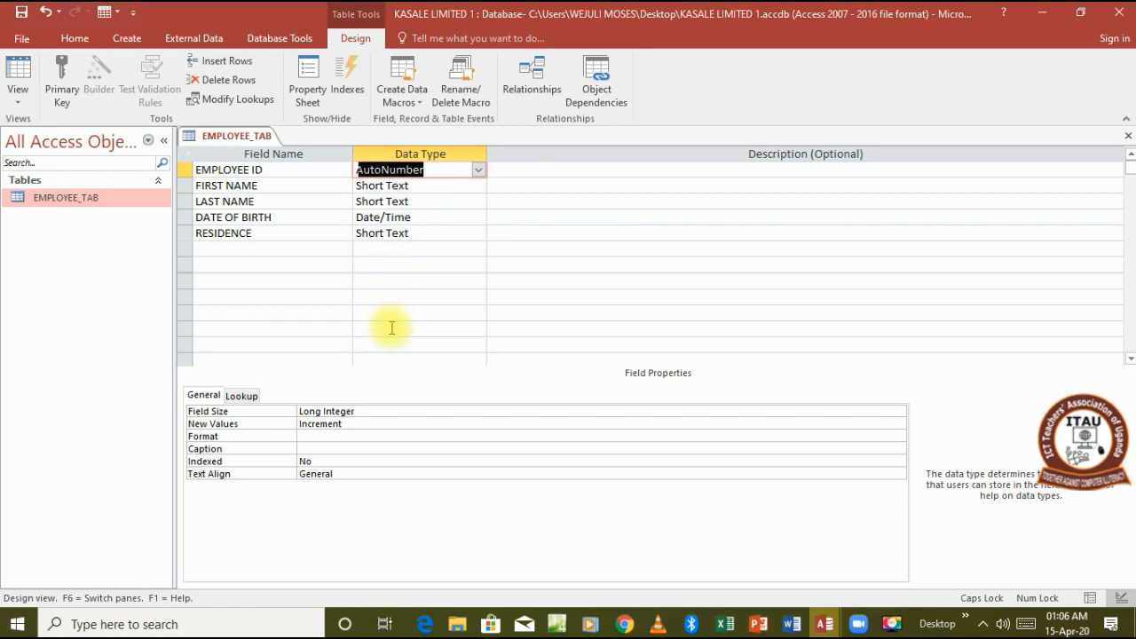
mouse_move(394, 351)
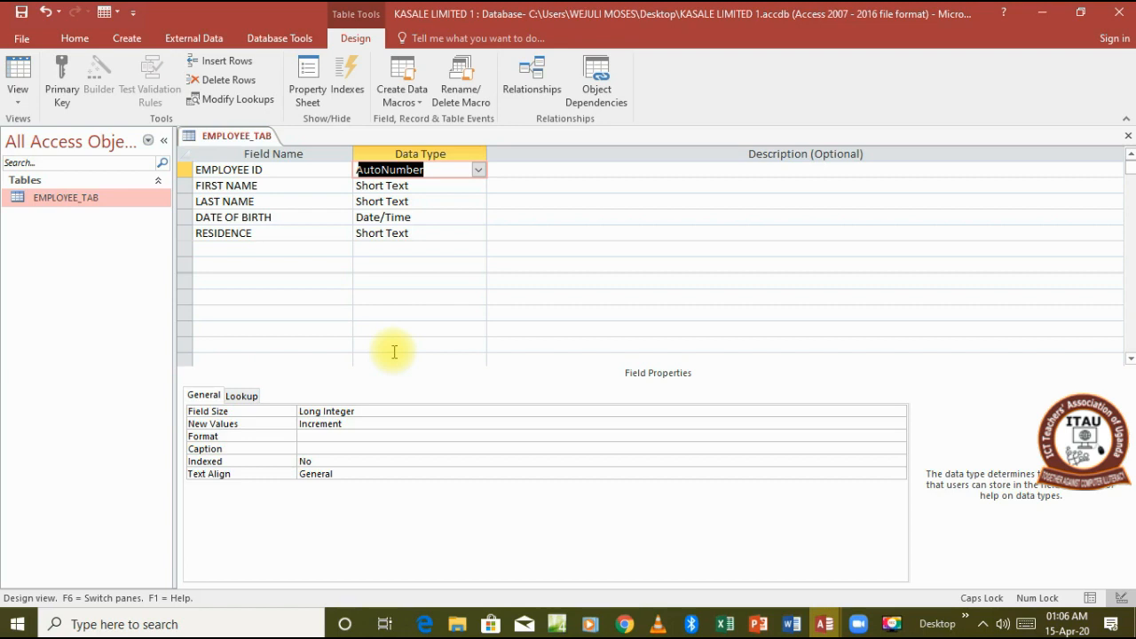
mouse_move(375, 353)
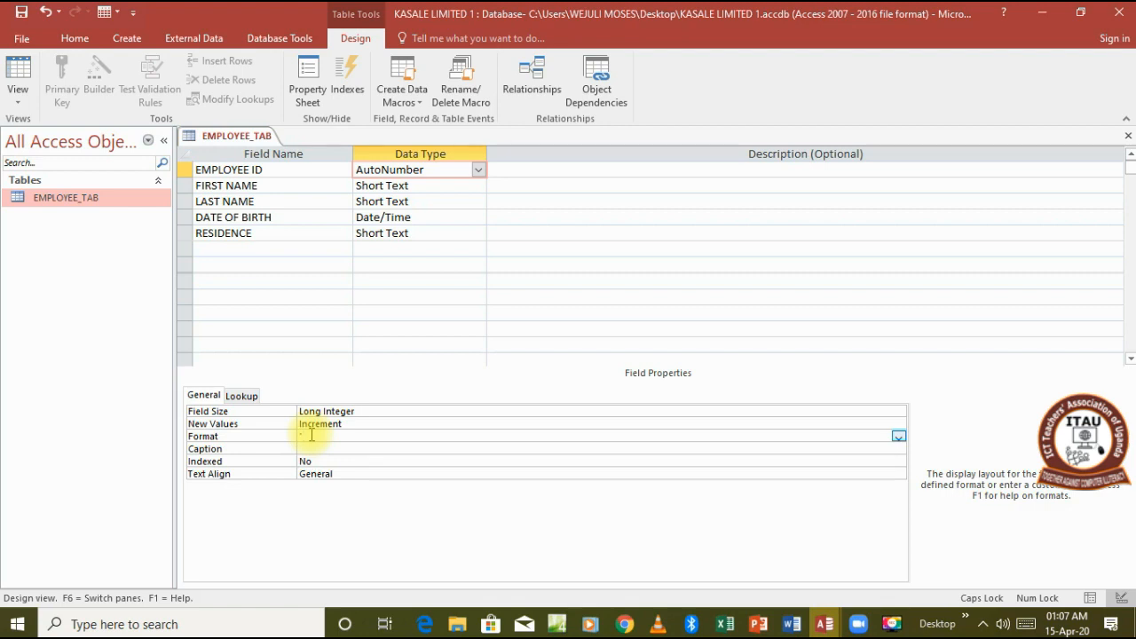
text(M/)
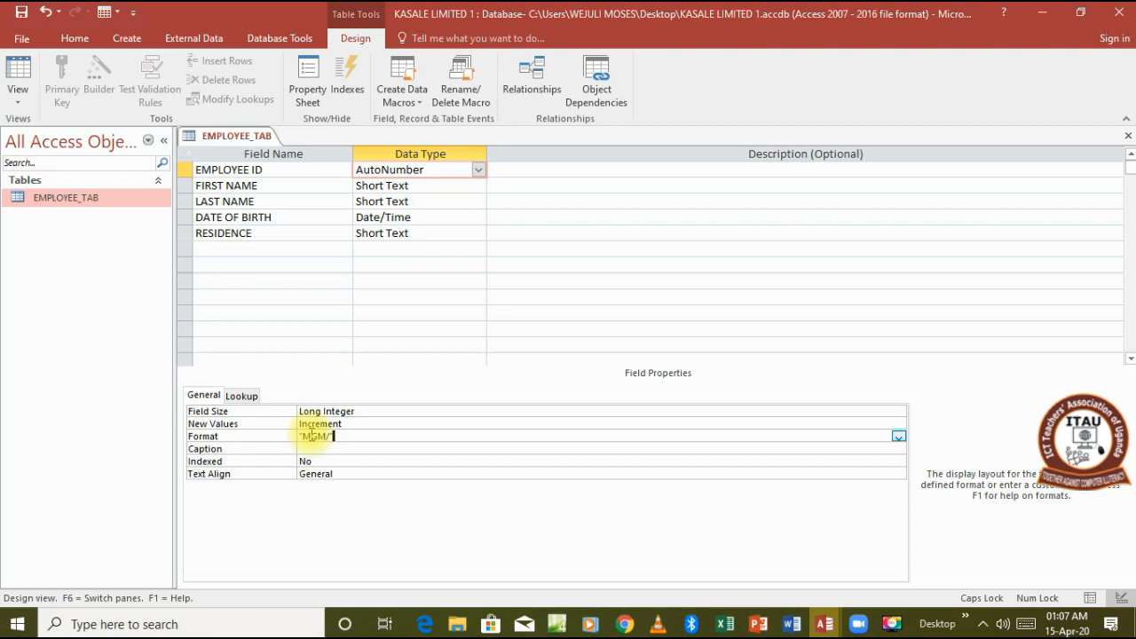
text(00)
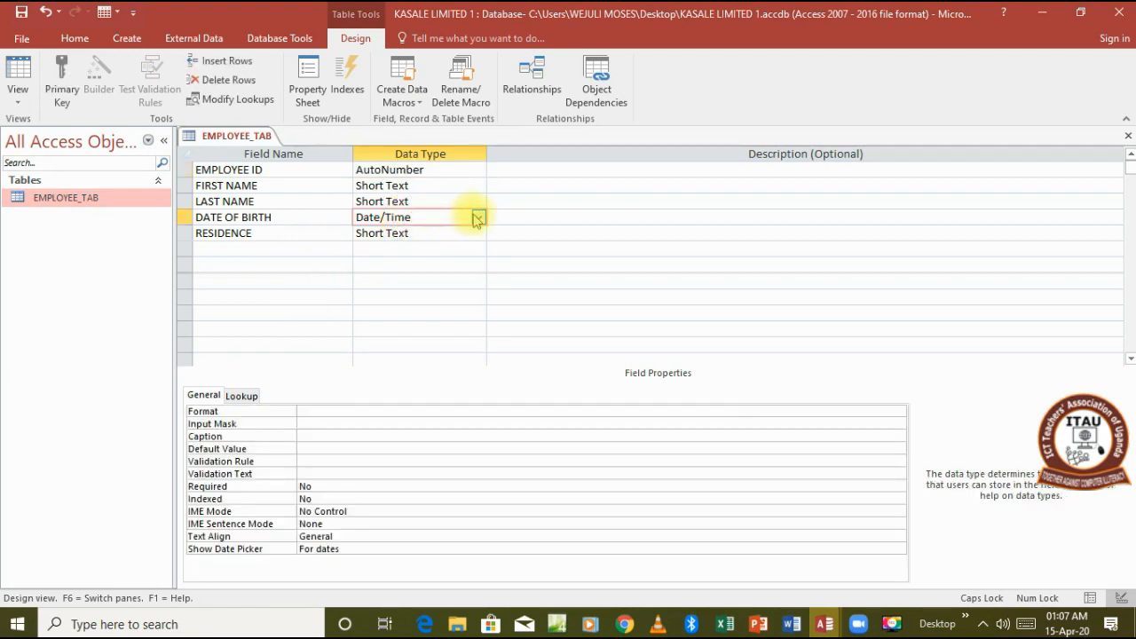
Give DATE OF BIRTH a dd-mm-yyyy display format
click(478, 217)
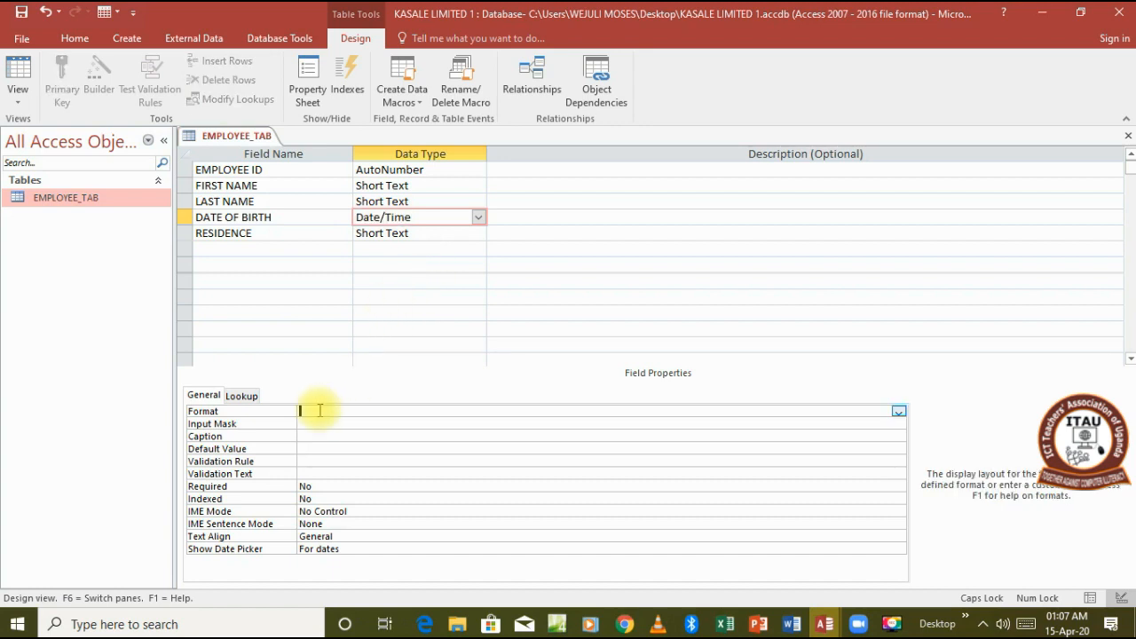
text(DD)
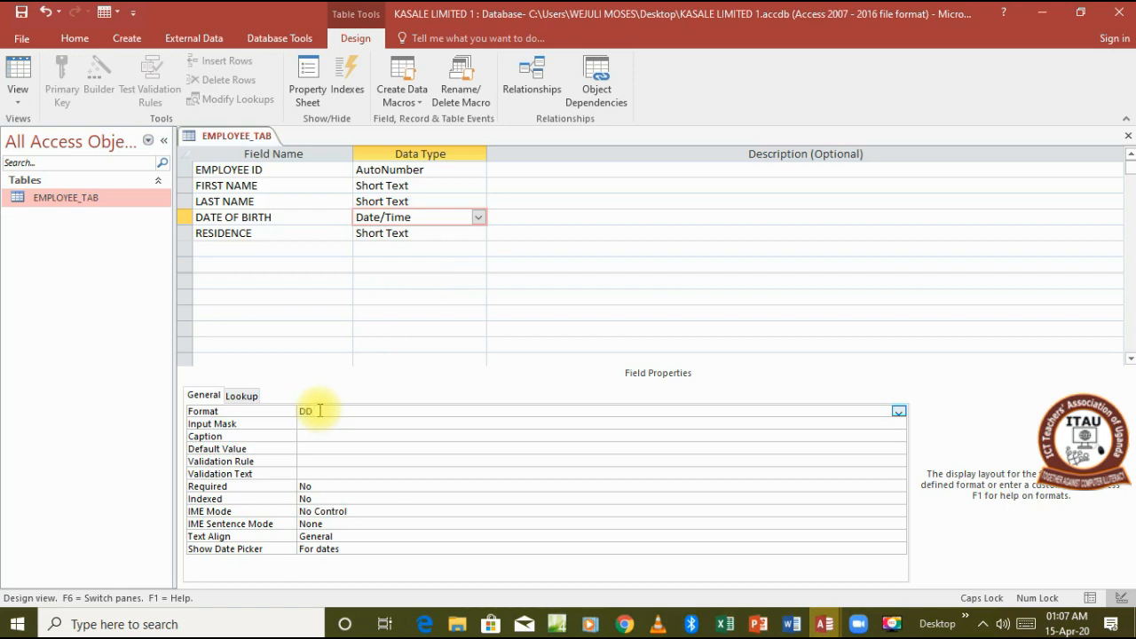
text(/)
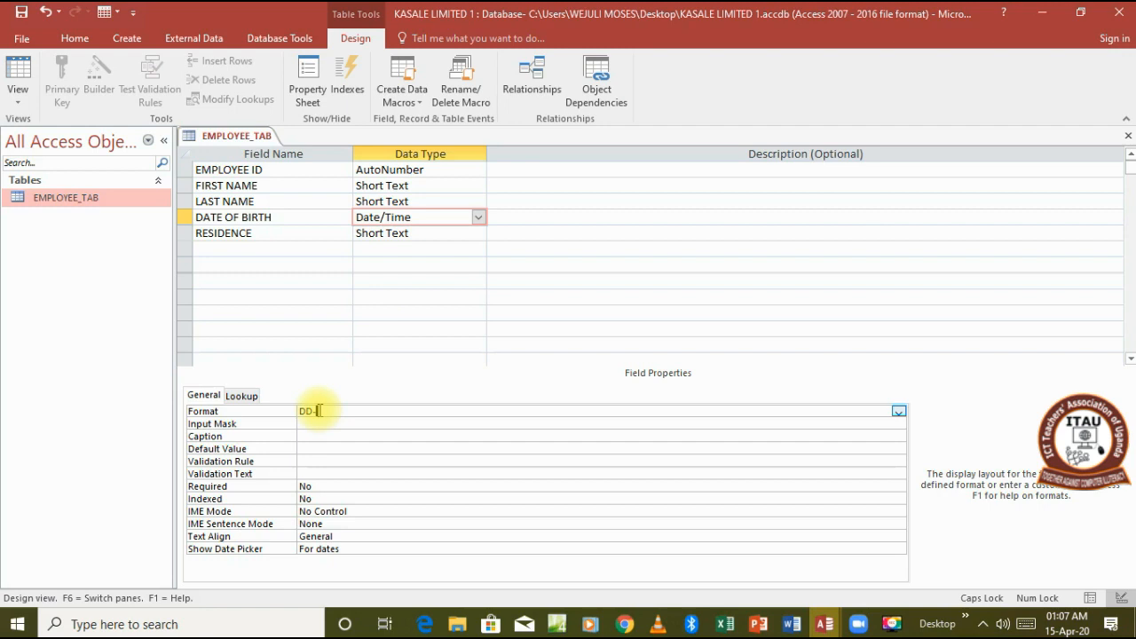
text(MM)
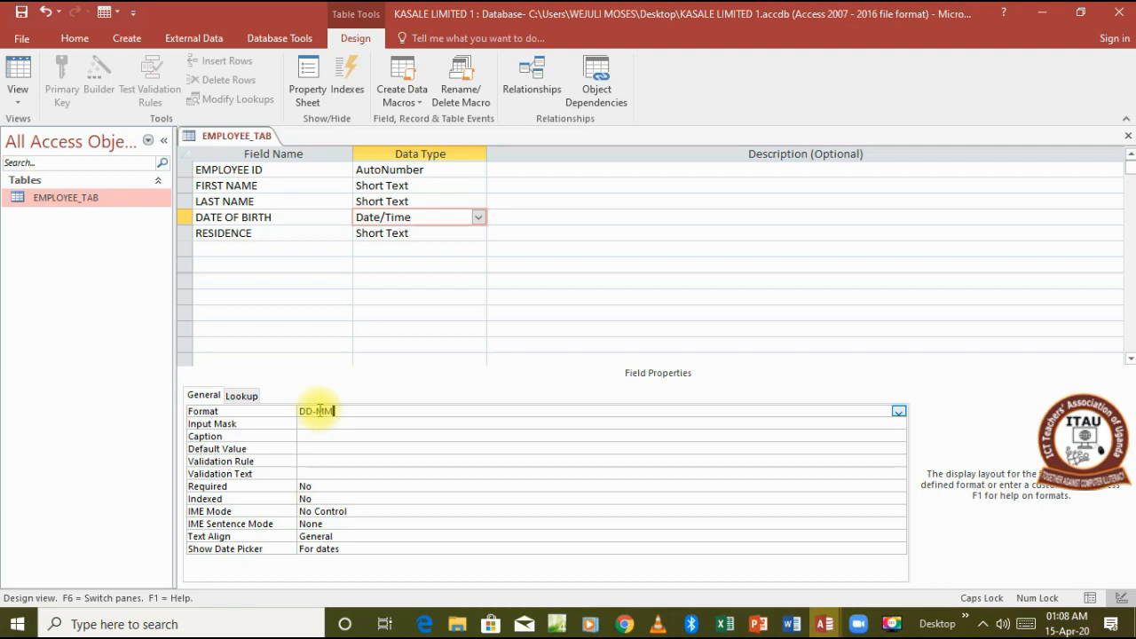
text(-)
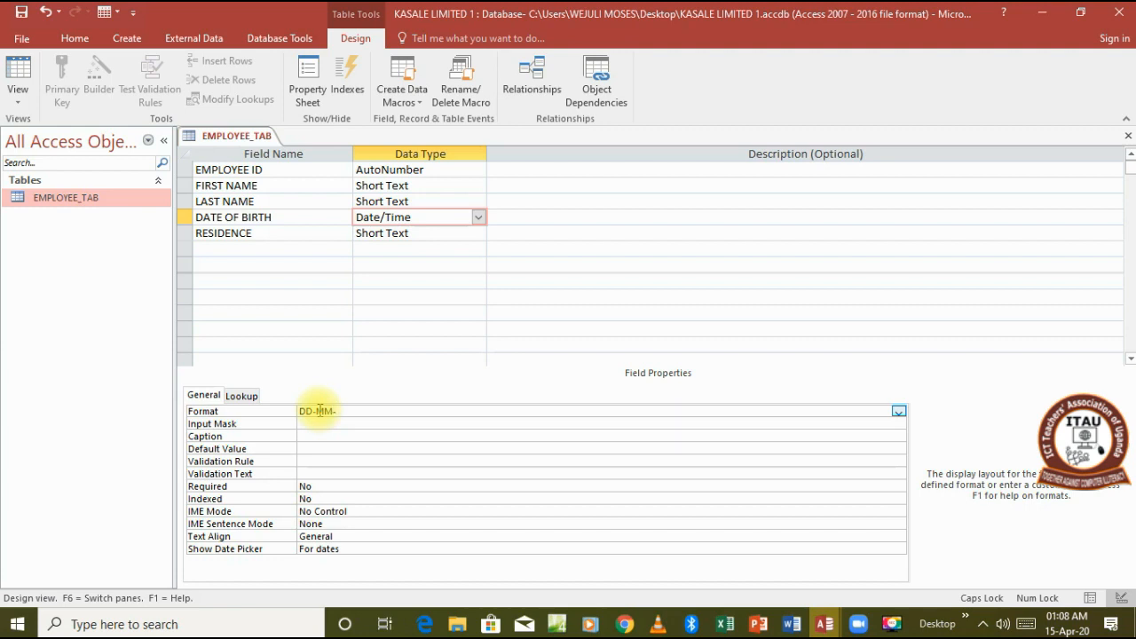
text(YY)
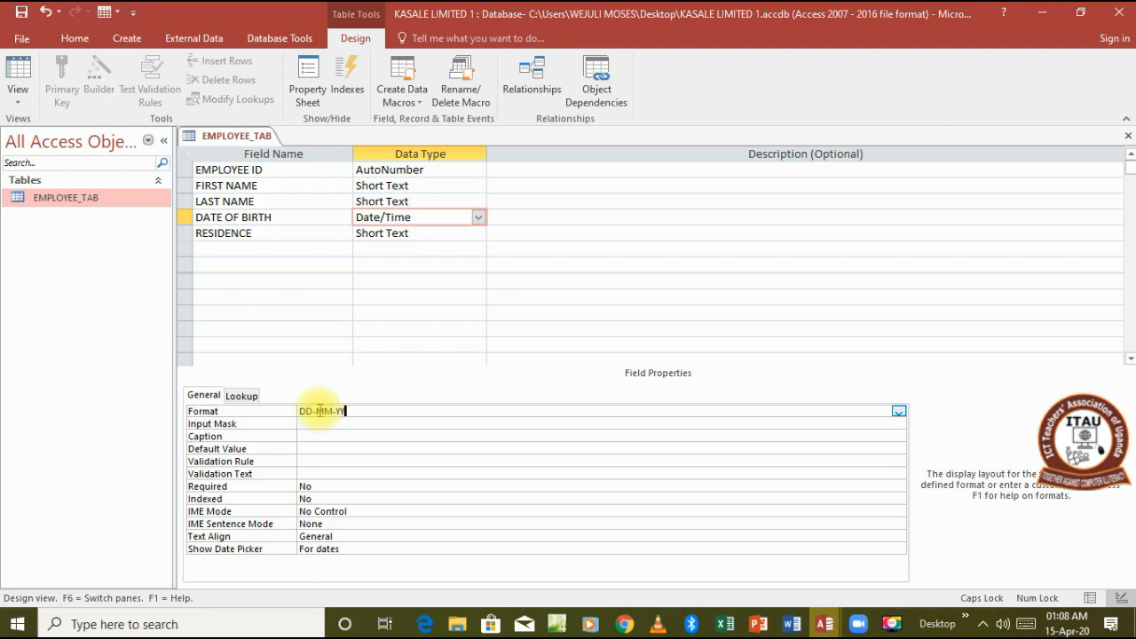
text(YY)
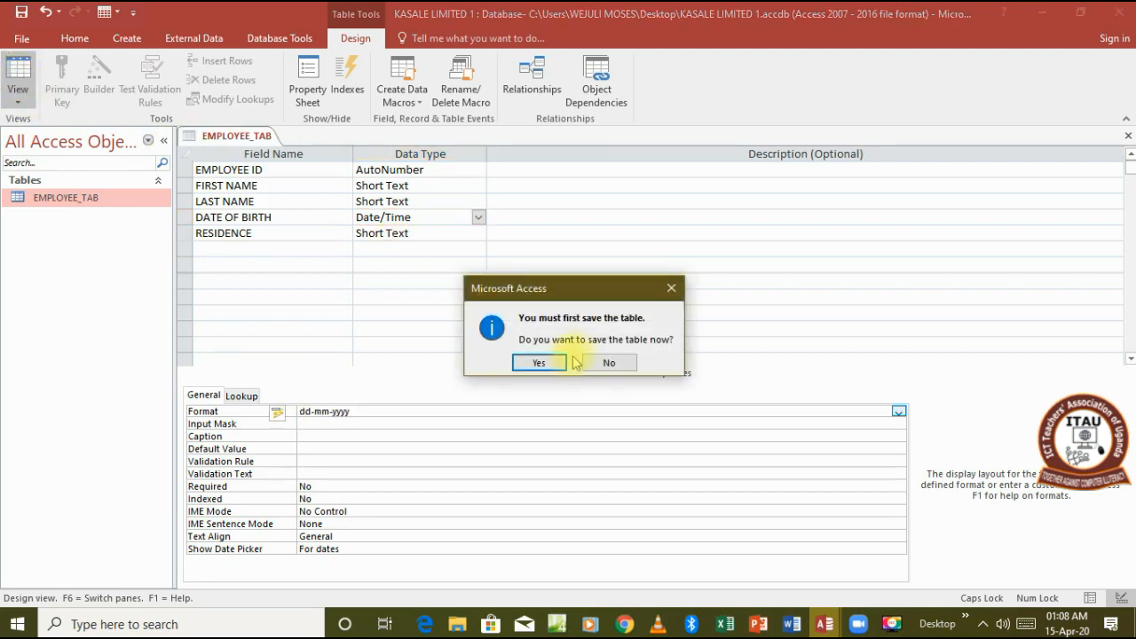
Save EMPLOYEE_TAB into Datasheet View, then bring the tutorial PDF back
click(538, 362)
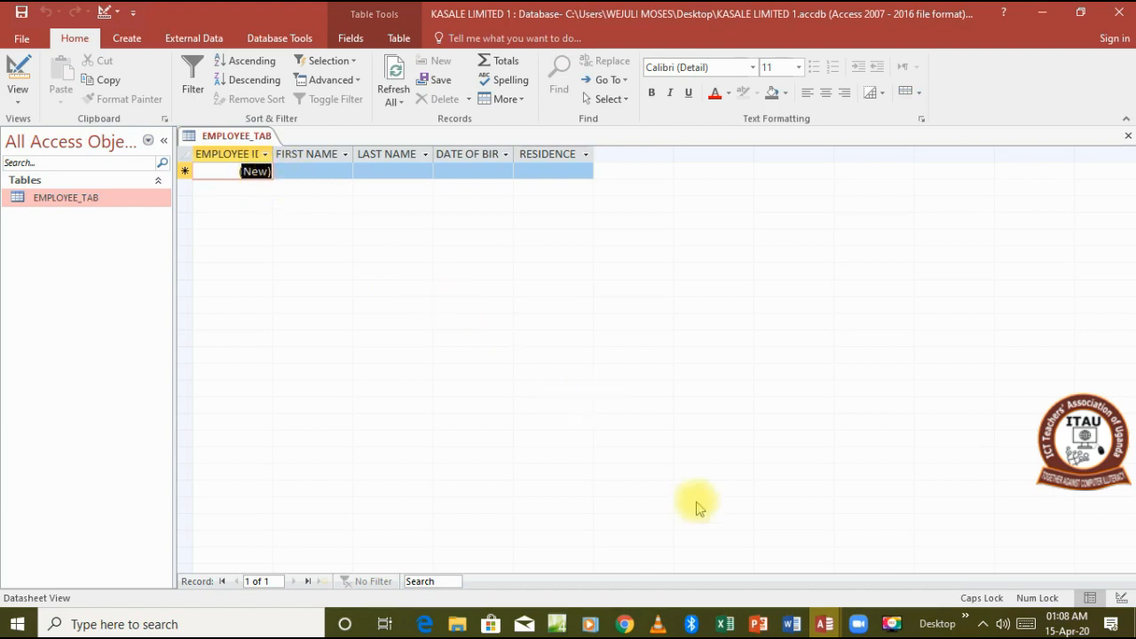
click(435, 624)
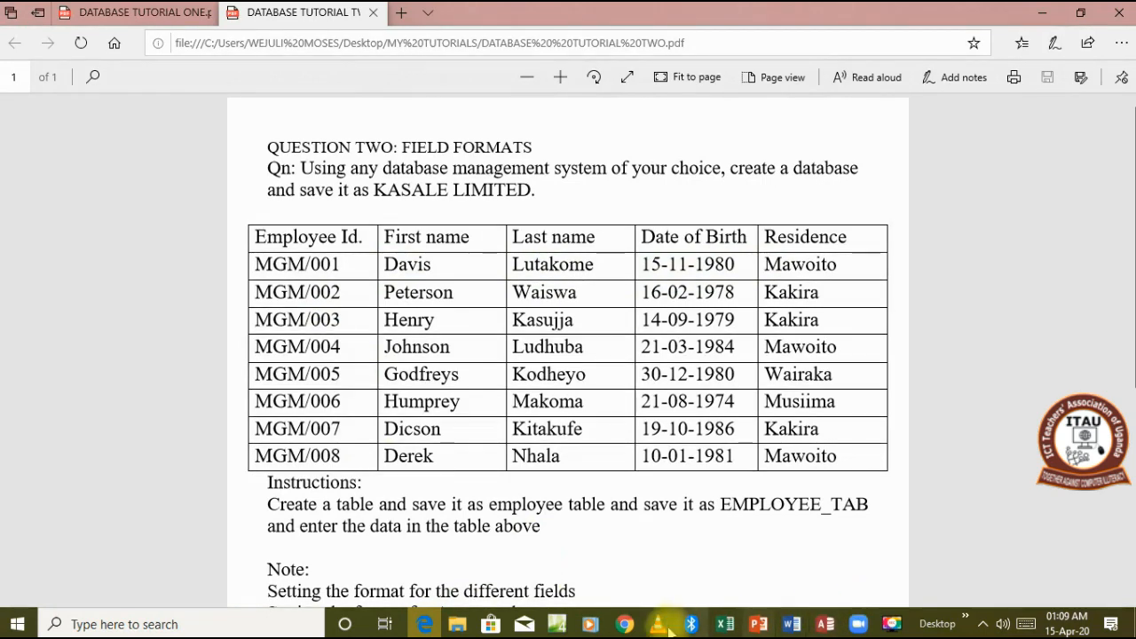
mouse_move(426, 624)
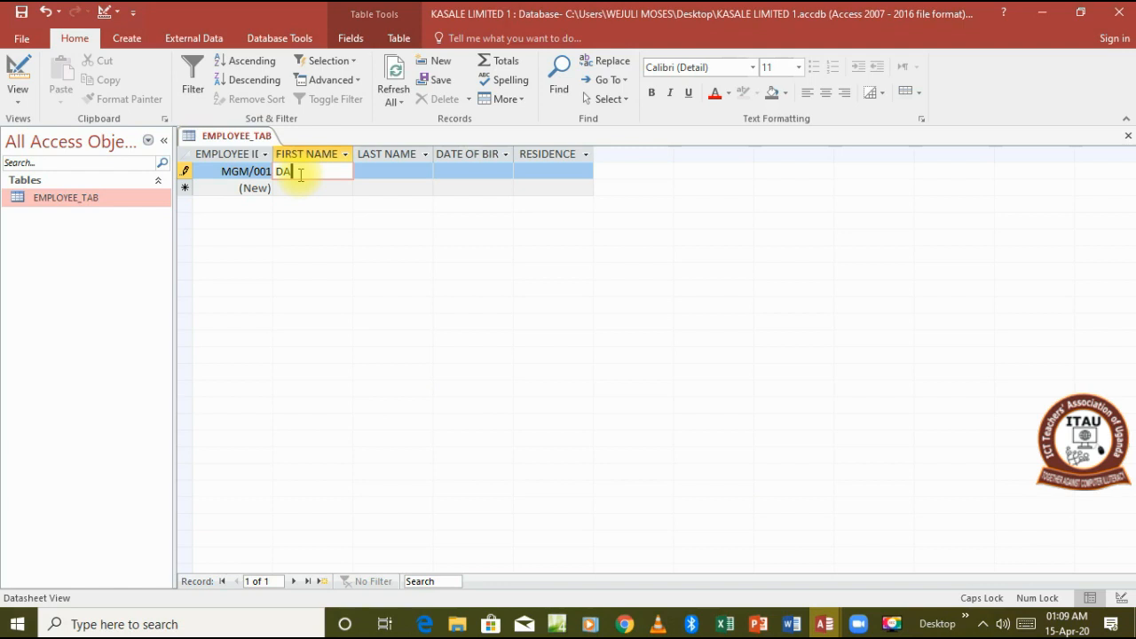
text(VIS)
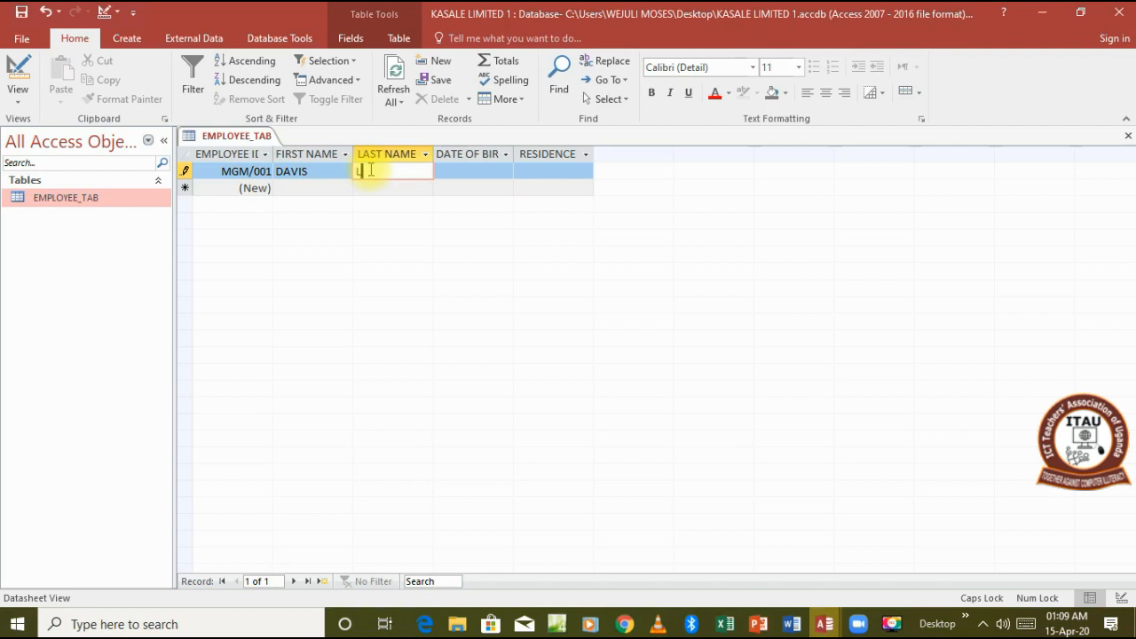
text(UTAKO)
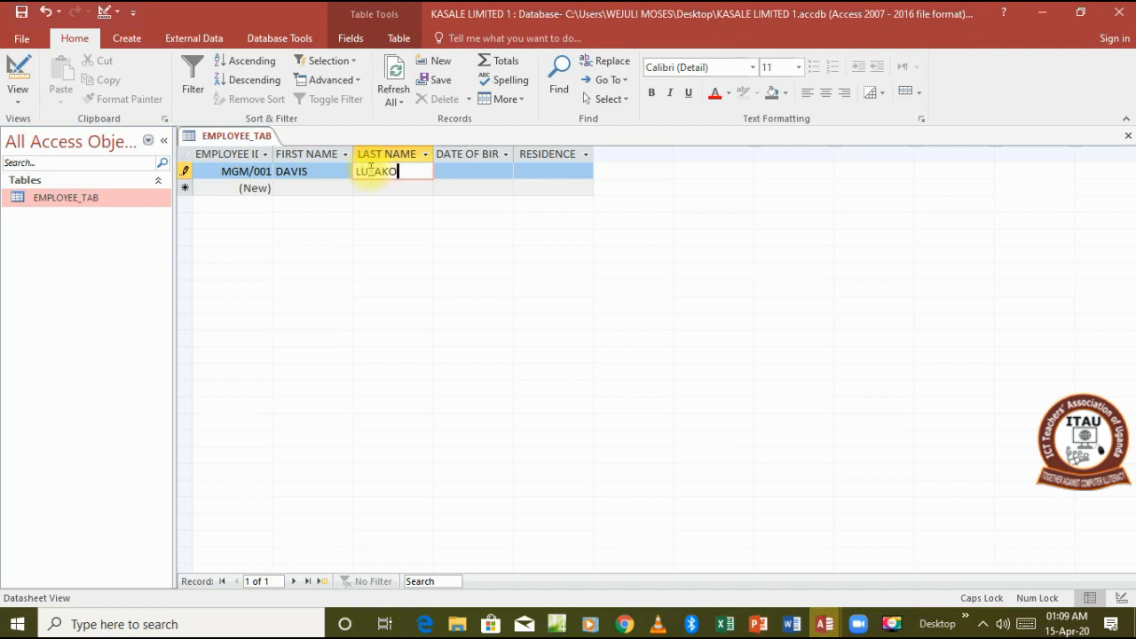
click(472, 171)
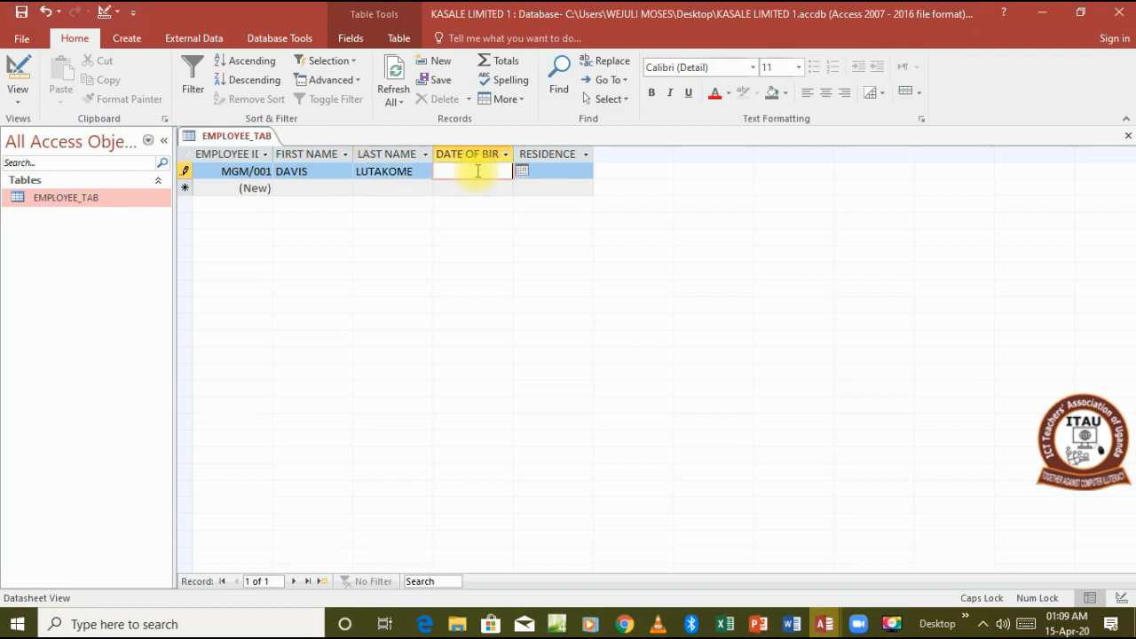
text(15-11-)
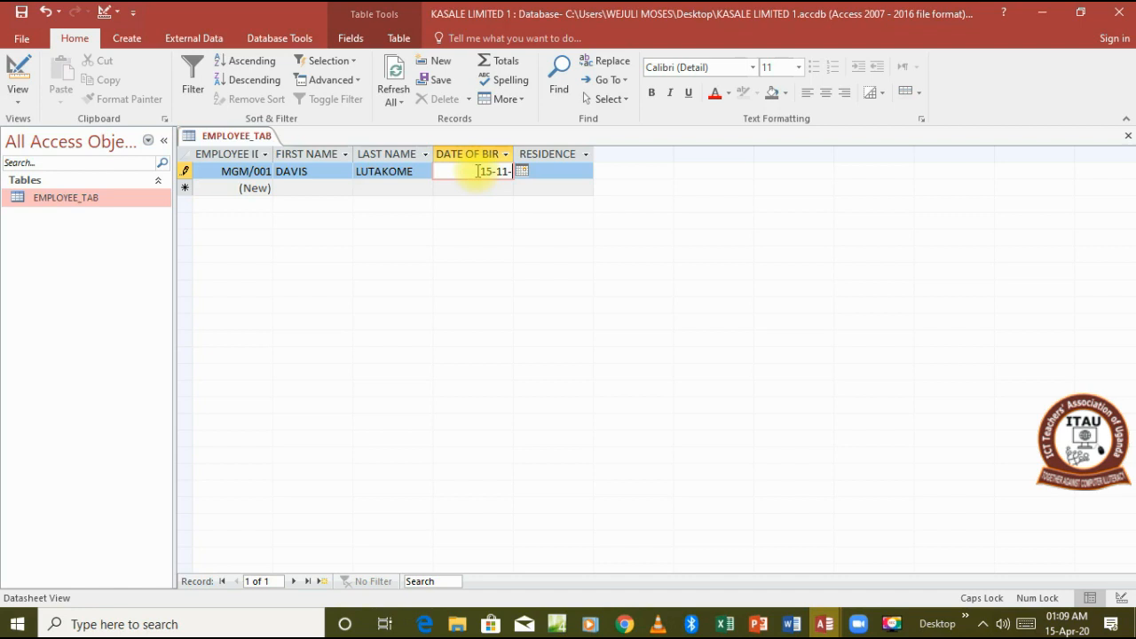
text(19)
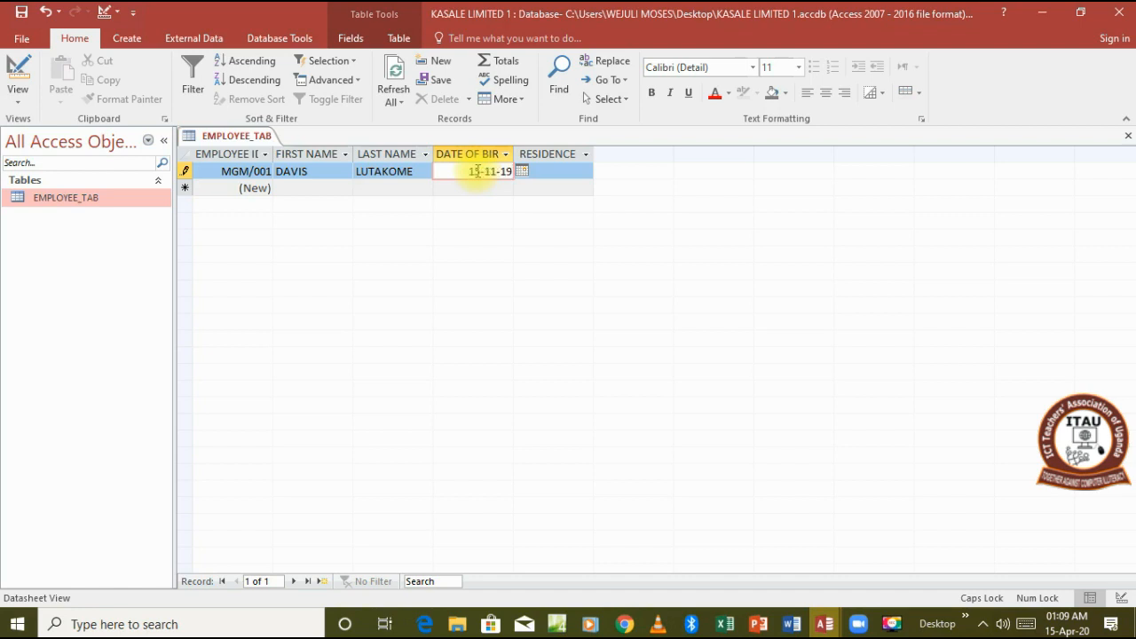
text(198)
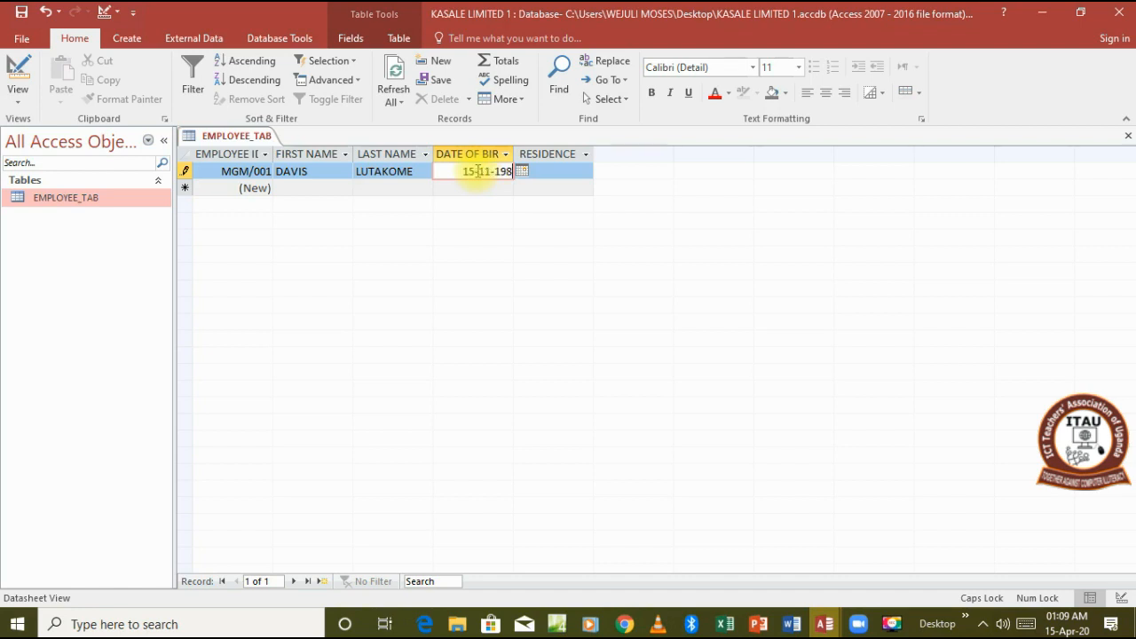
text(0)
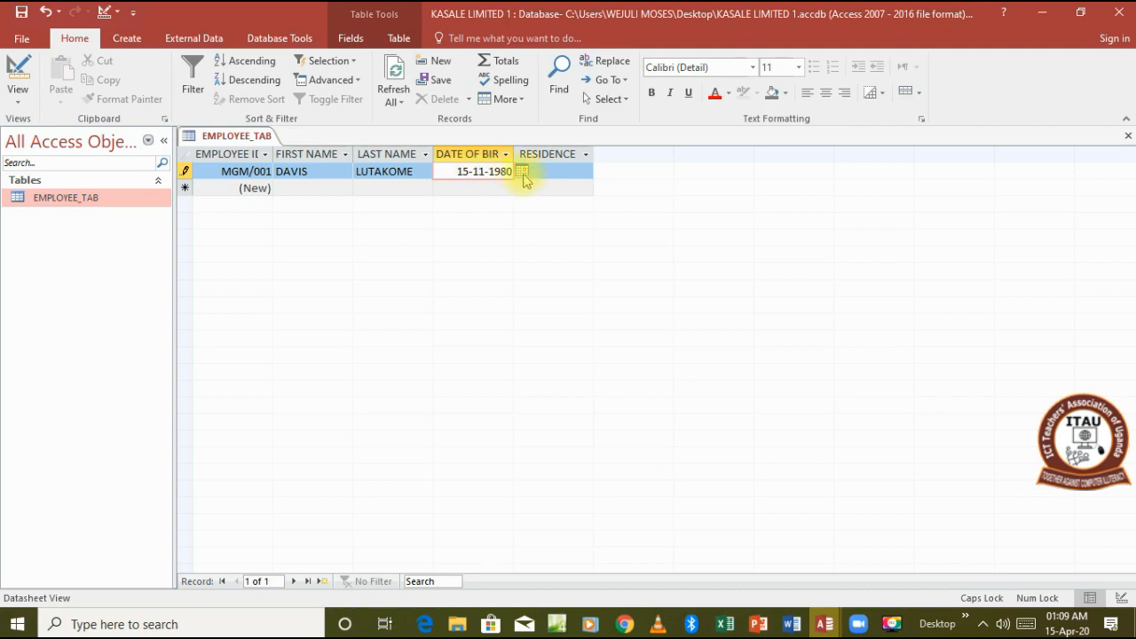
click(553, 170)
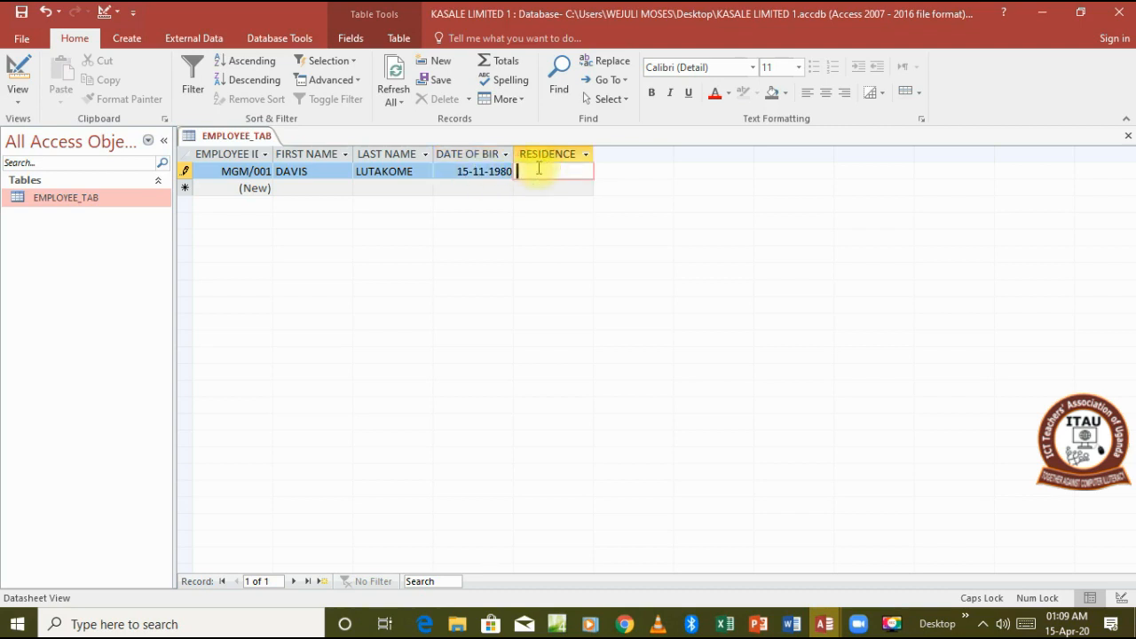
text(MA)
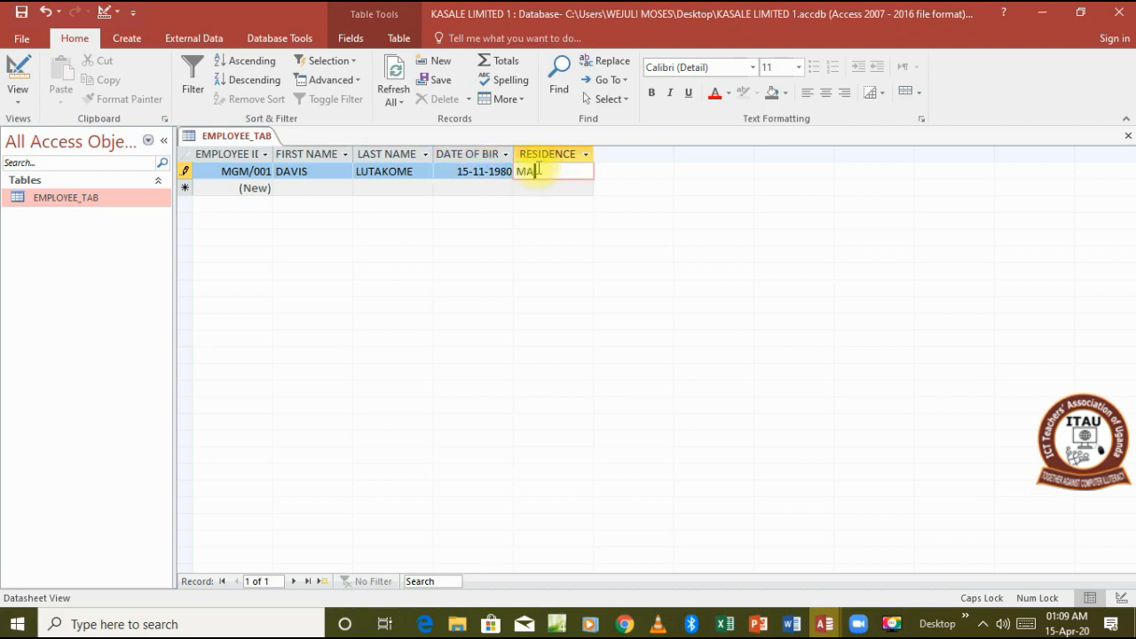
text(WOITO)
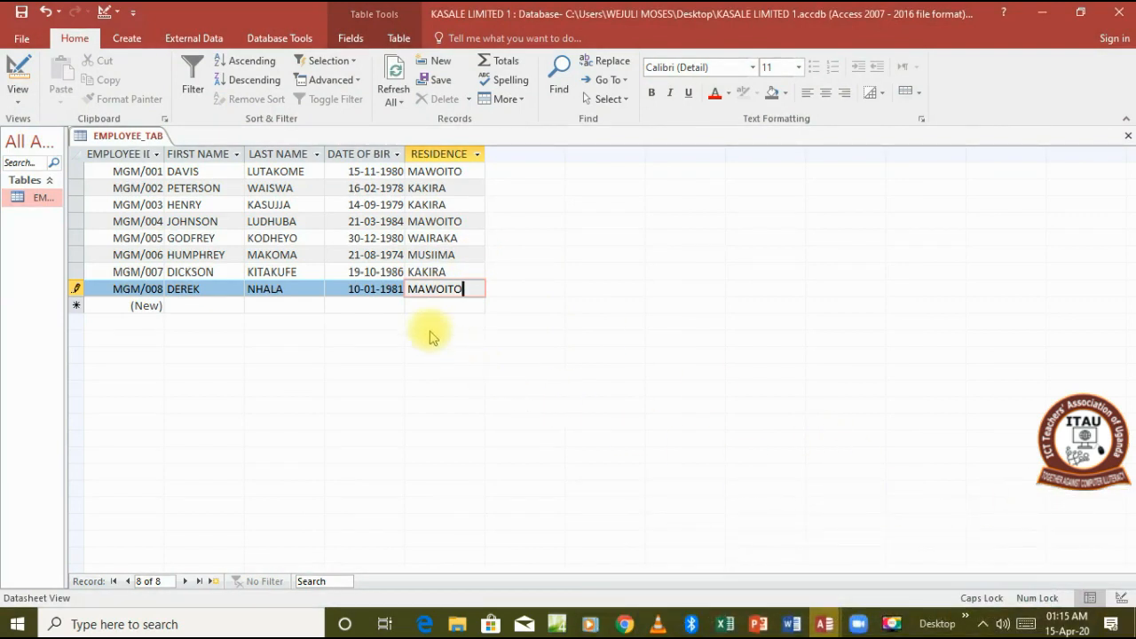
mouse_move(333, 271)
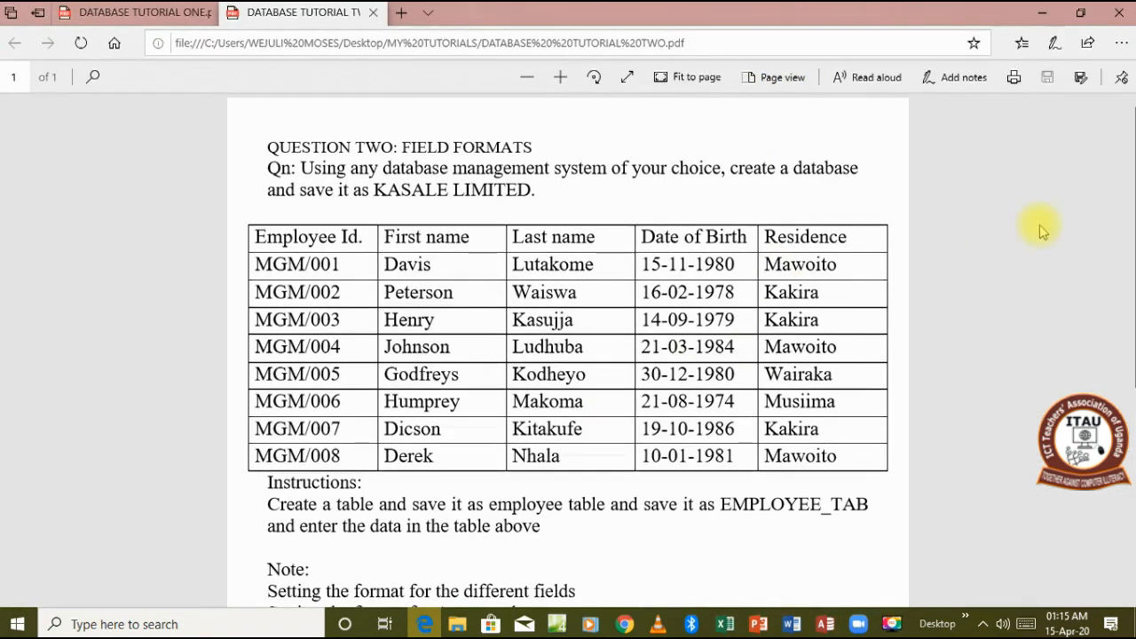
mouse_move(1128, 175)
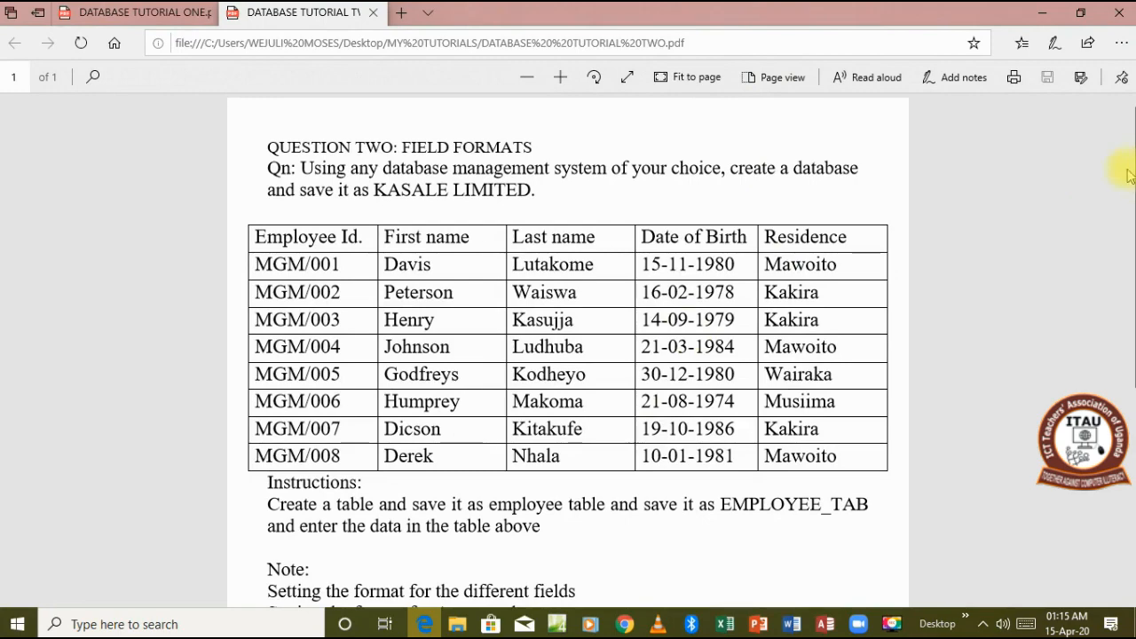
scroll(down, 3)
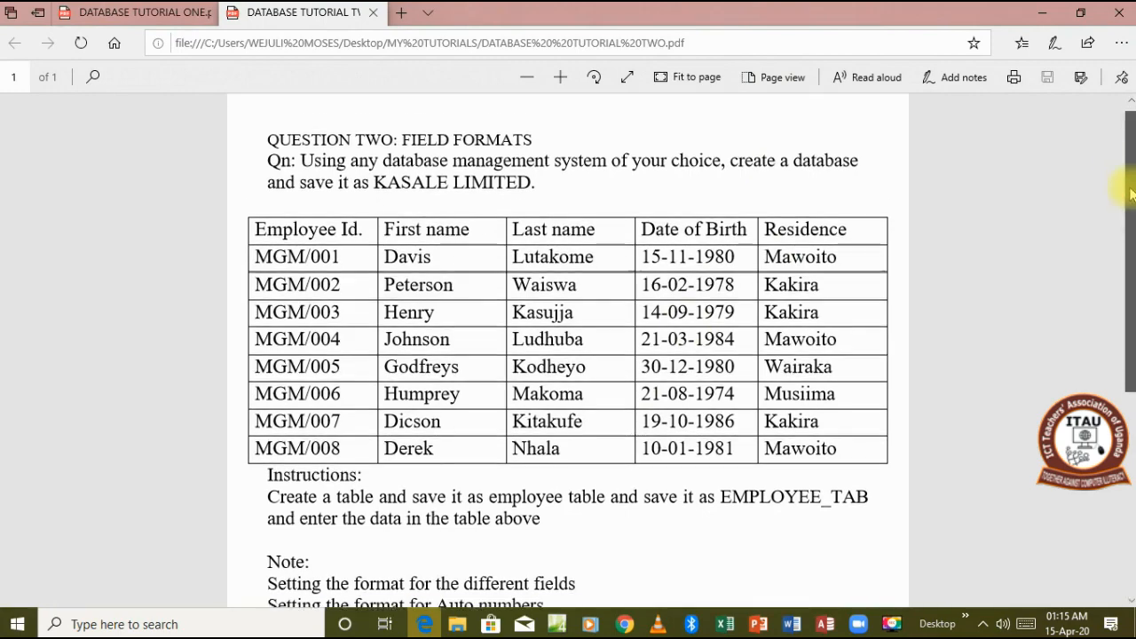
scroll(down, 3)
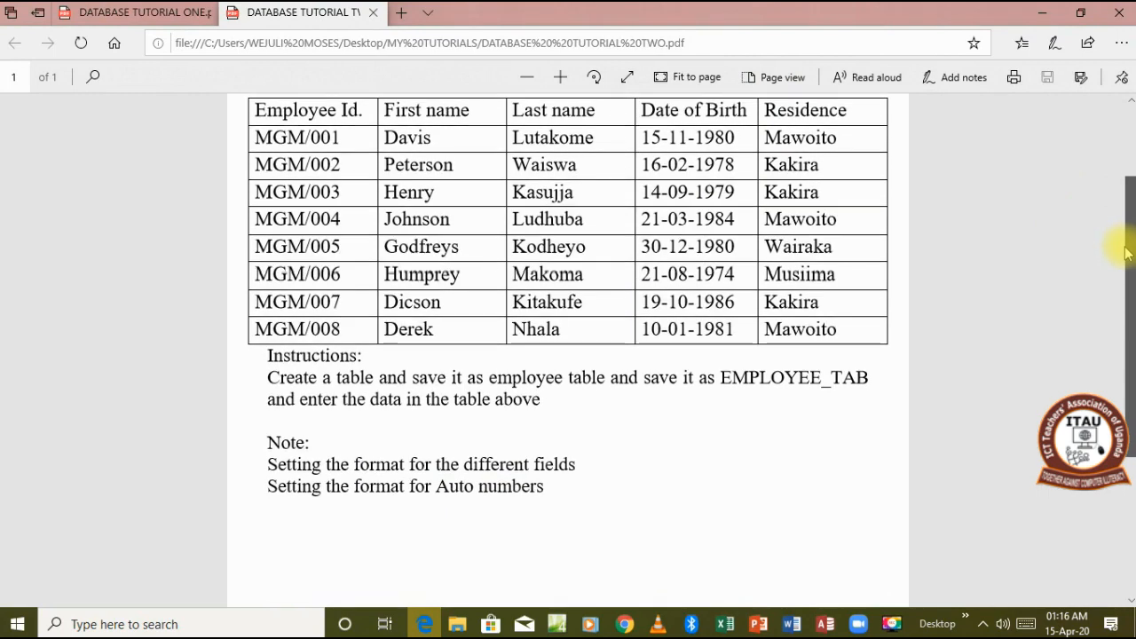
scroll(down, 3)
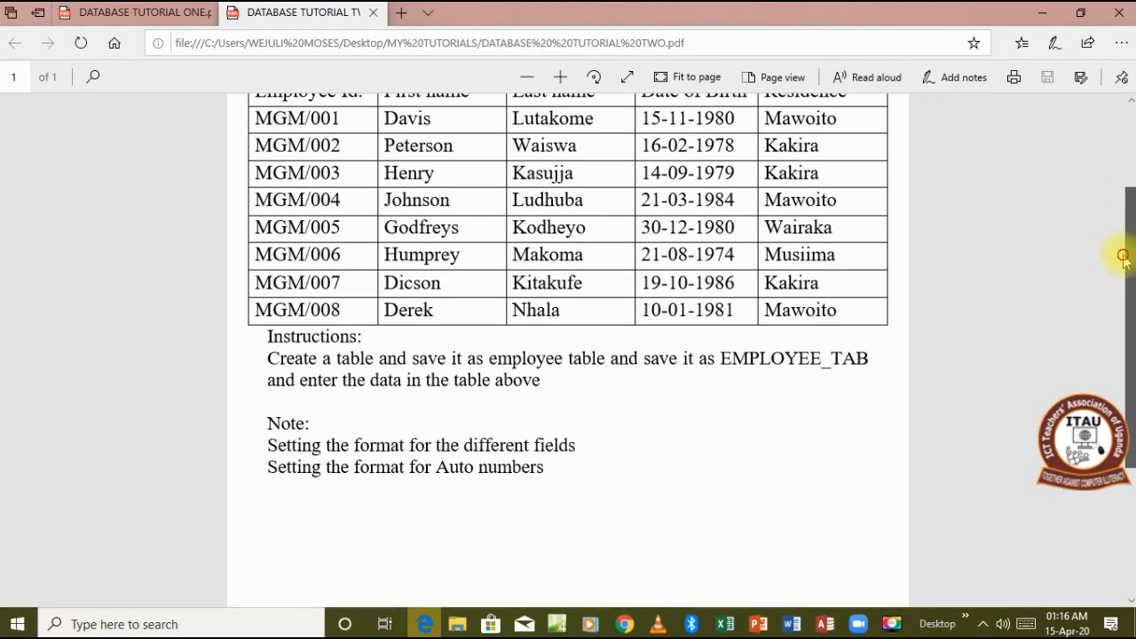